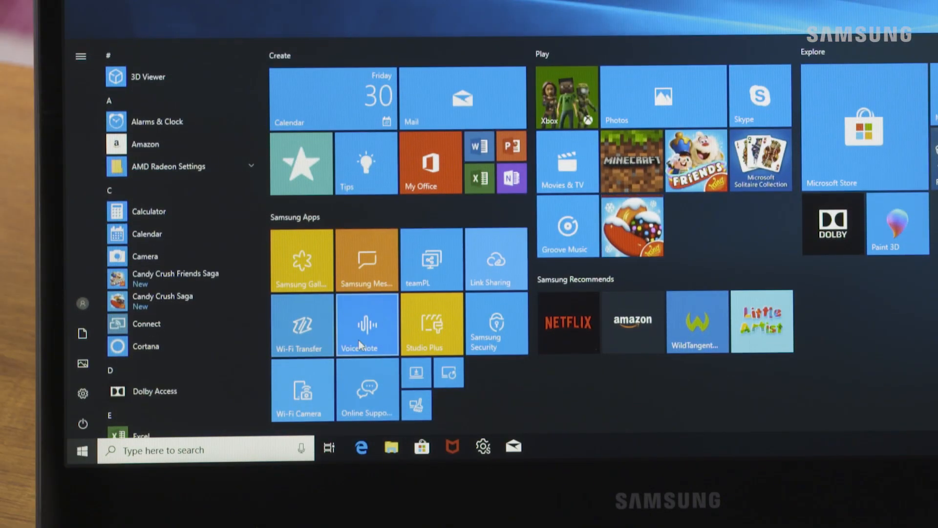
# Step: Launch Voice Note from the Samsung Apps group
pyautogui.click(366, 324)
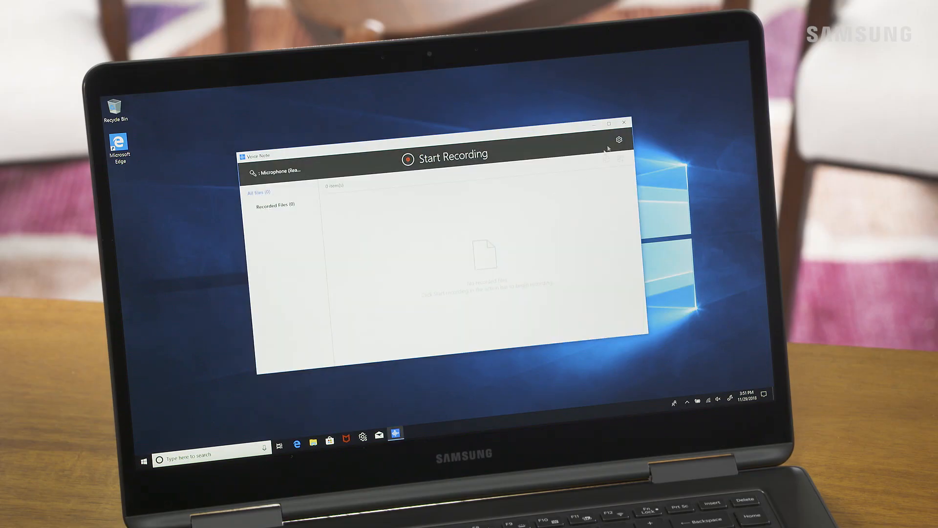
pyautogui.click(619, 140)
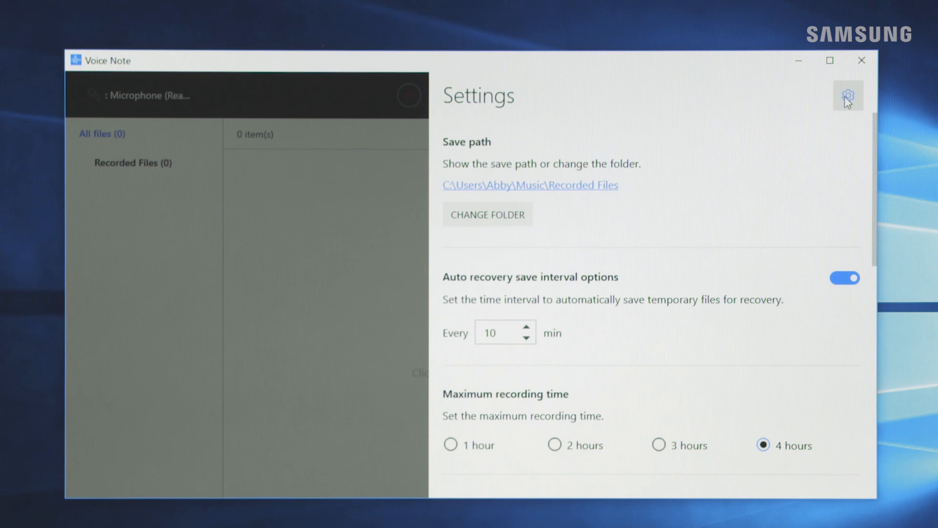
pyautogui.click(848, 95)
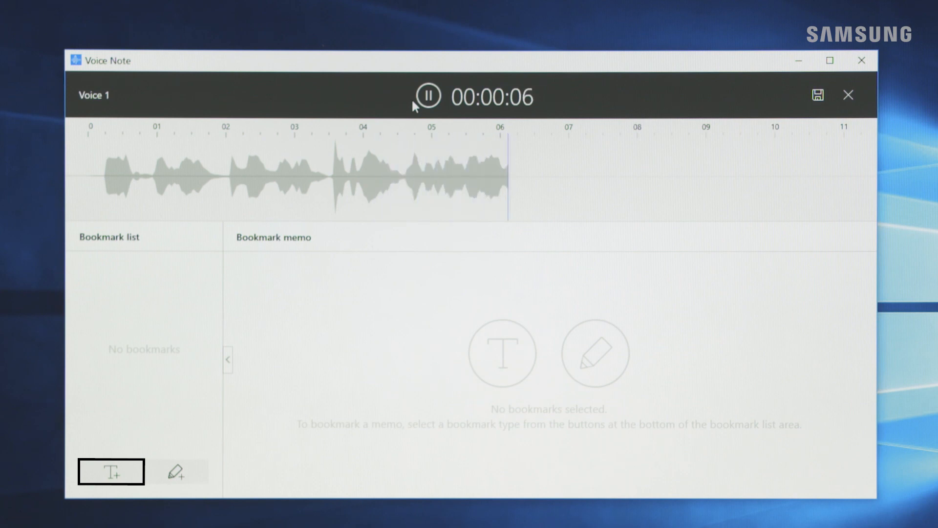
# Step: Add a handwritten bookmark (Bookmark 1) about seven seconds into the Voice 1 recording
pyautogui.click(175, 471)
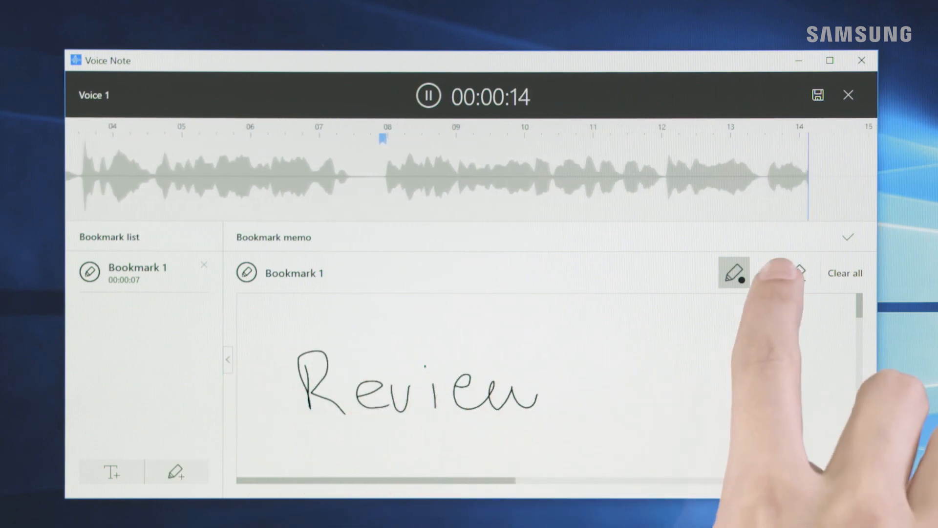
# Step: Highlight the 'Review' memo yellow, pause, and save the 23-second recording as Voice 1
pyautogui.click(766, 272)
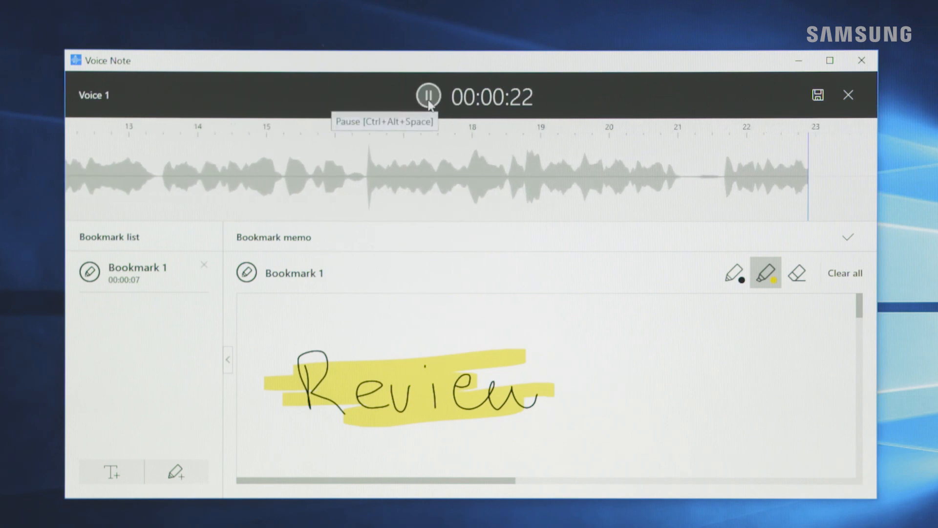
pyautogui.click(427, 96)
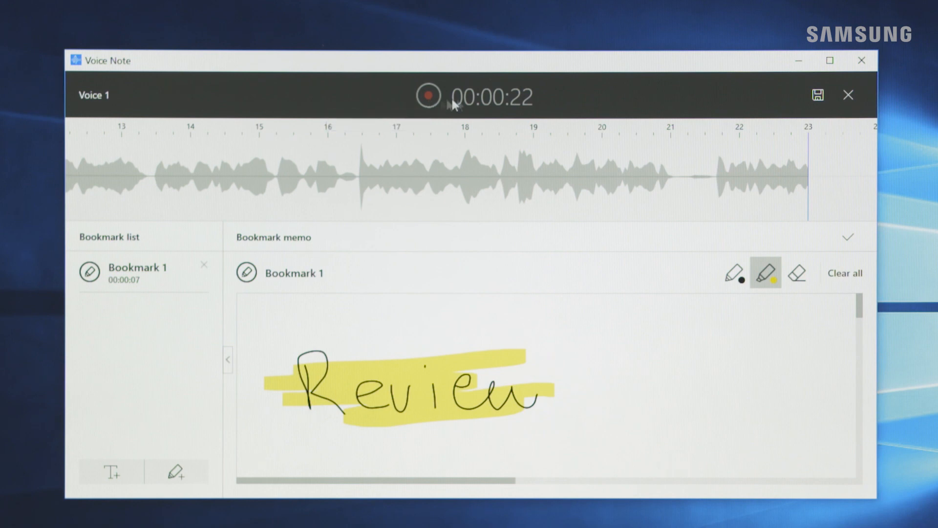
pyautogui.click(817, 95)
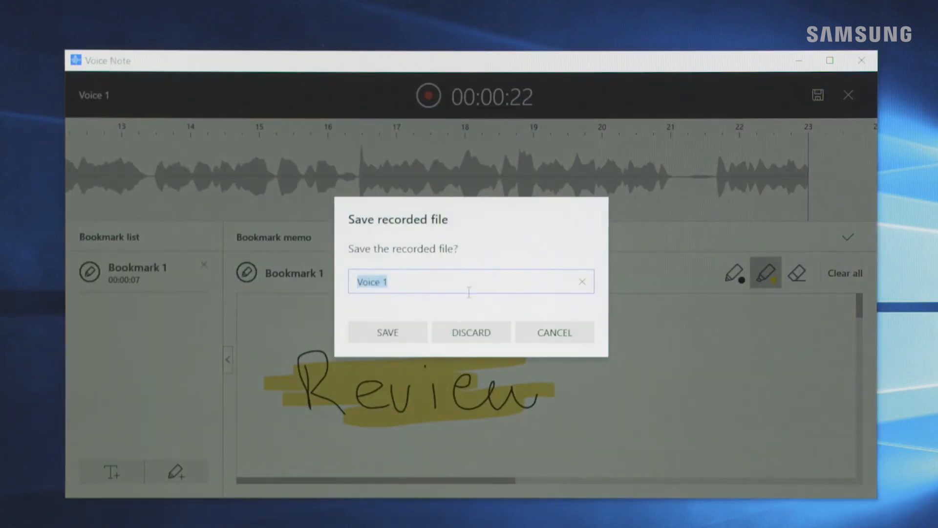
pyautogui.click(387, 332)
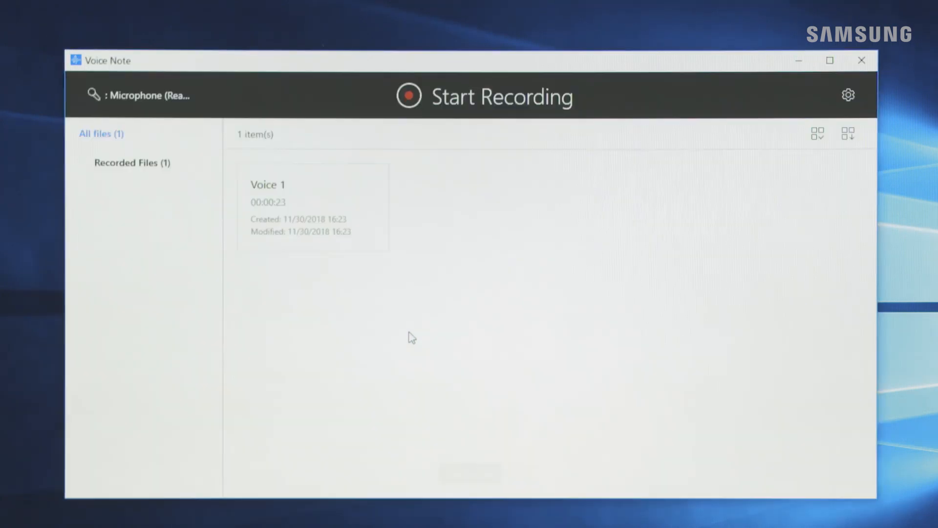